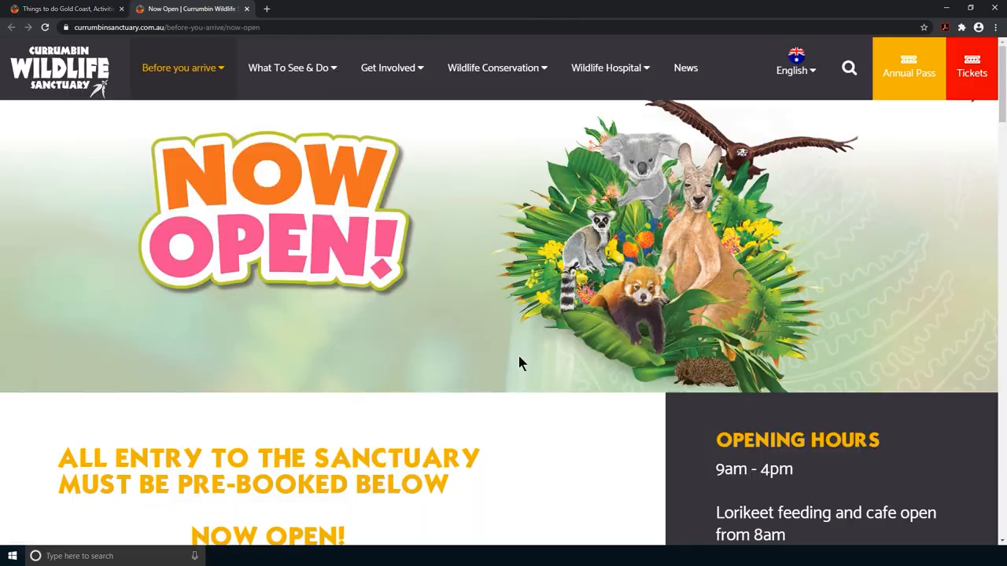
Scroll the Now Open page down to the Member Bookings and other pre-booking buttons
{"action": "scroll", "scroll_direction": "down", "scroll_amount": 3}
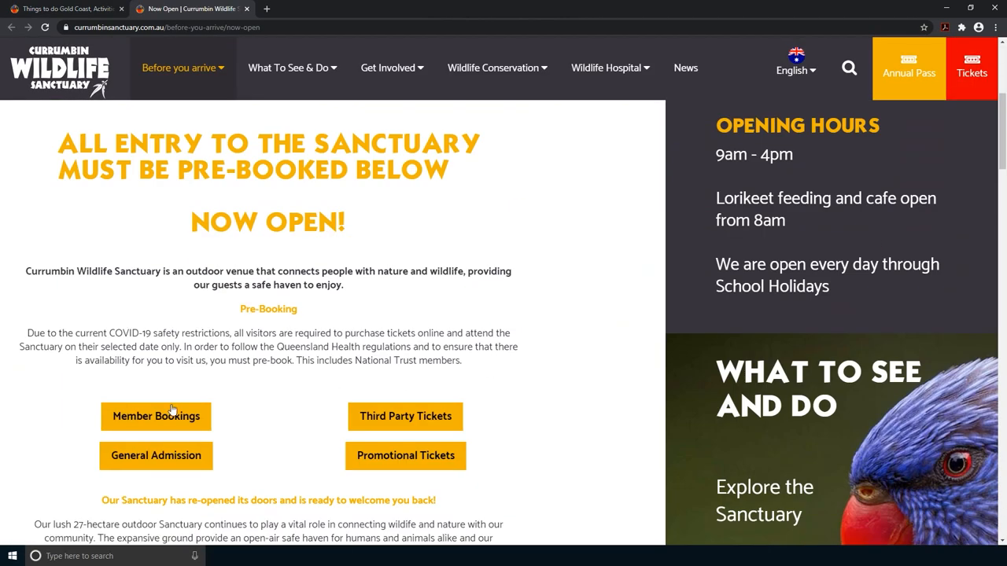
Add member entry for 2 adults, 1 child, 1 infant, 10am–4pm on 12 July 2020 to the cart
{"action": "left_click", "coordinate": [156, 417]}
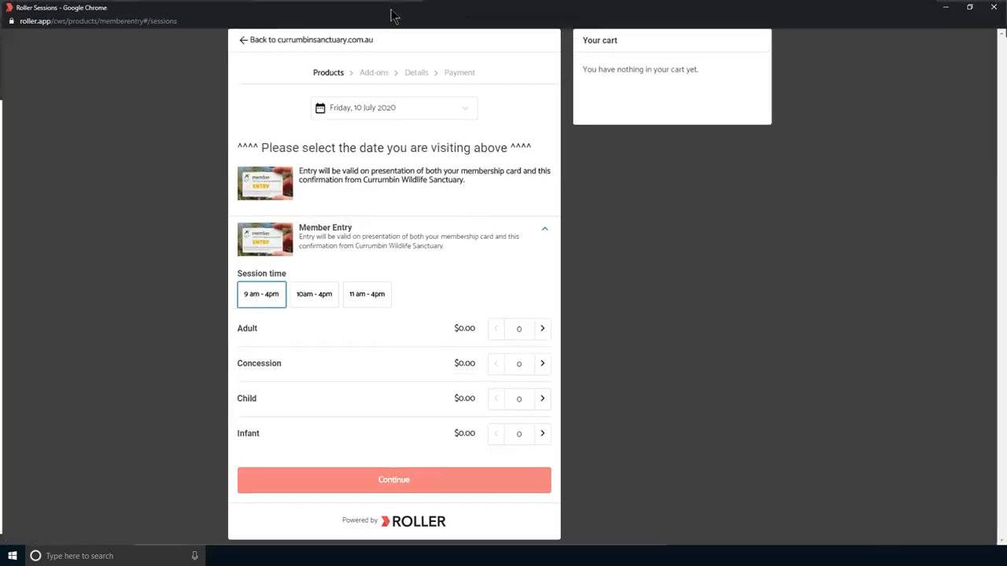
{"action": "left_click", "coordinate": [393, 108]}
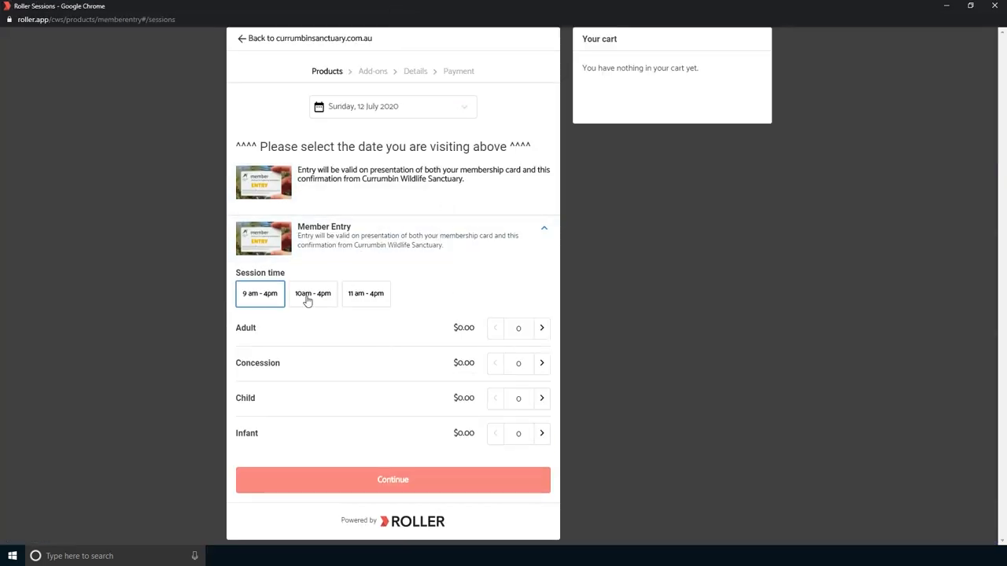
{"action": "left_click", "coordinate": [312, 293]}
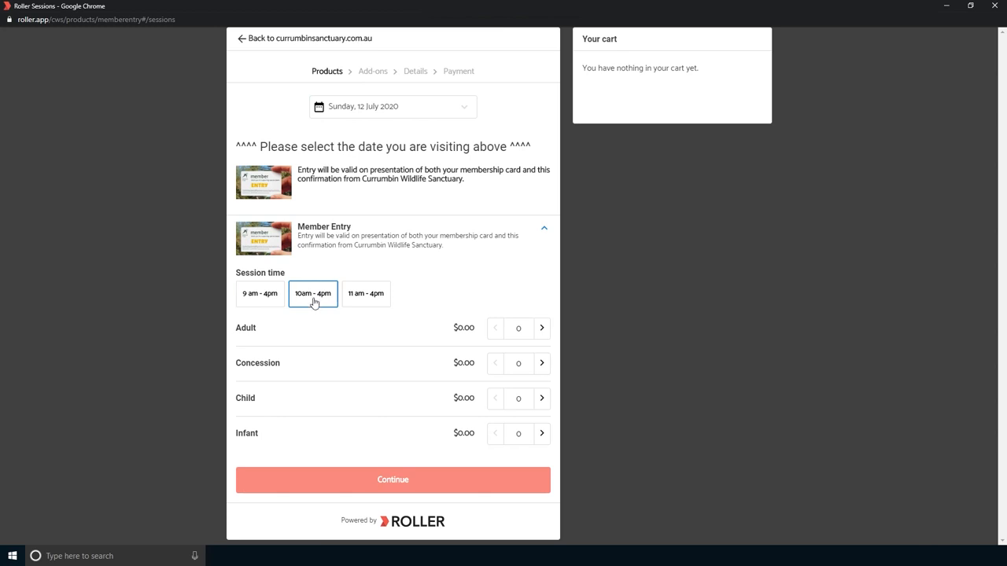
{"action": "left_click", "coordinate": [541, 328]}
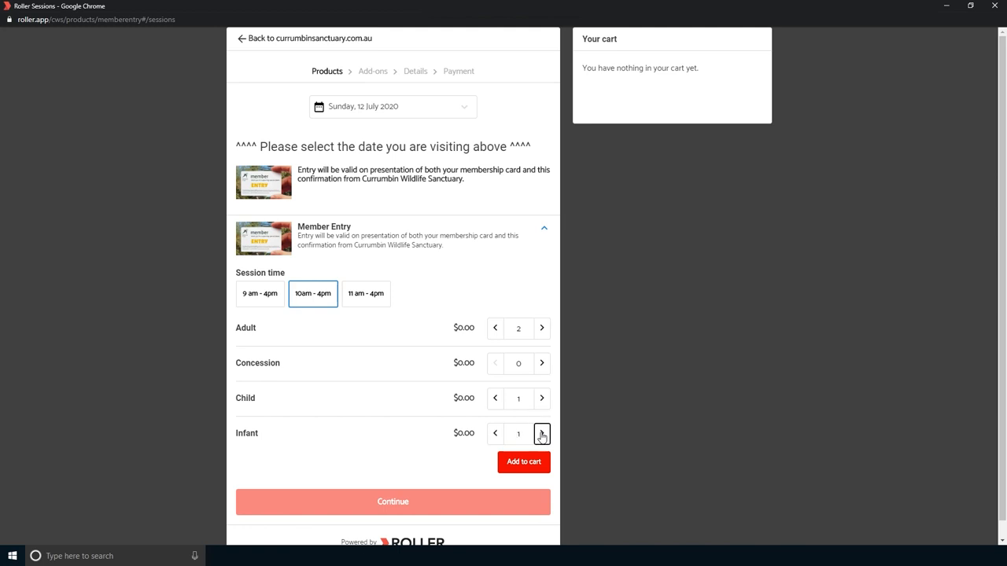
{"action": "left_click", "coordinate": [523, 462]}
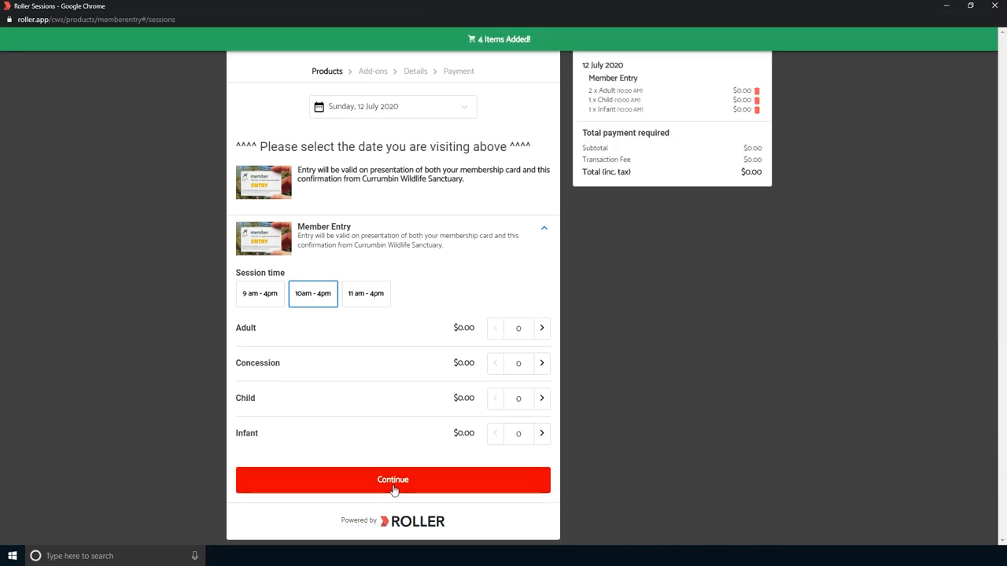
{"action": "left_click", "coordinate": [392, 480]}
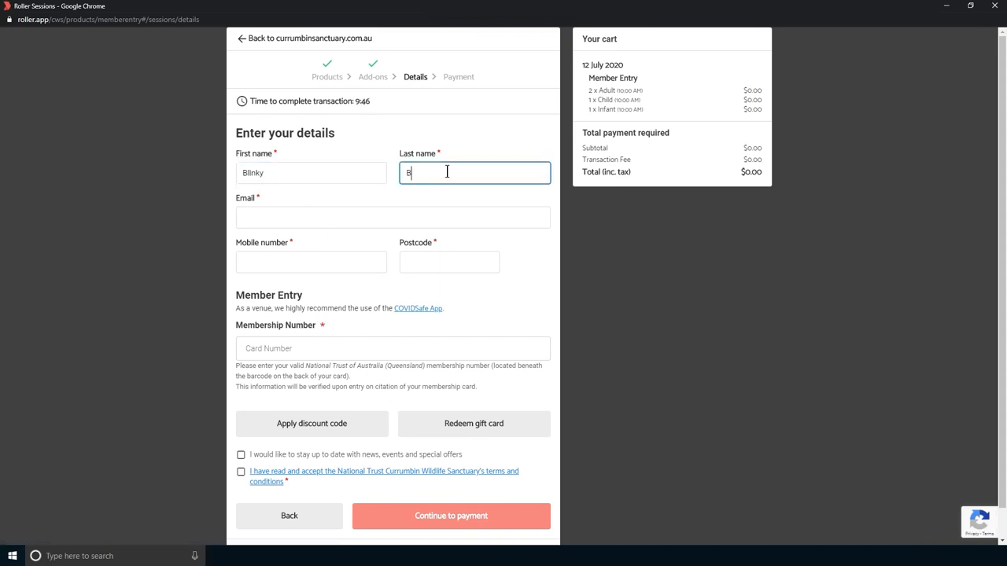
{"action": "type", "text": "55340873"}
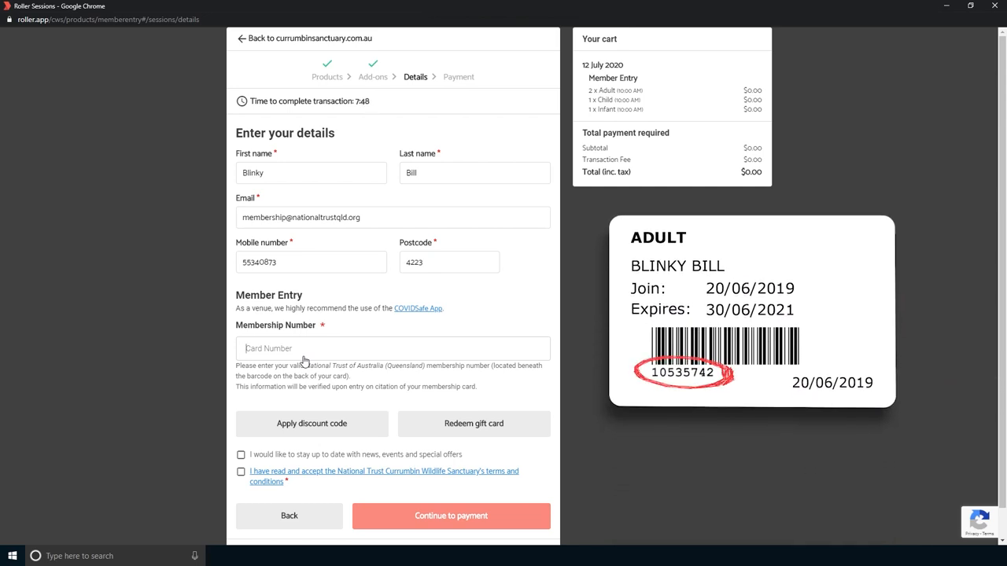
{"action": "type", "text": "10535742"}
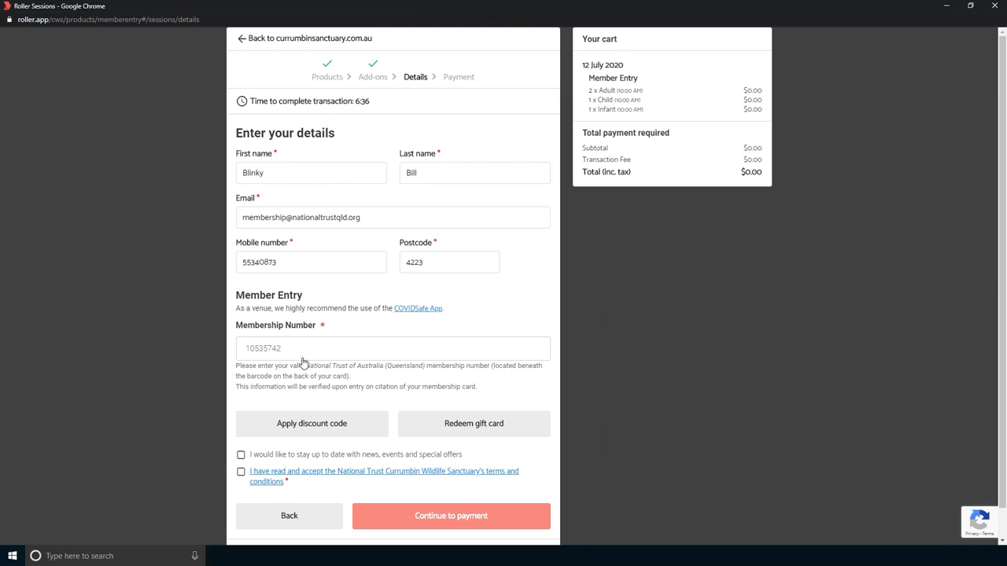
Accept the terms and conditions and confirm the $0.00 member entry order
{"action": "left_click", "coordinate": [241, 472]}
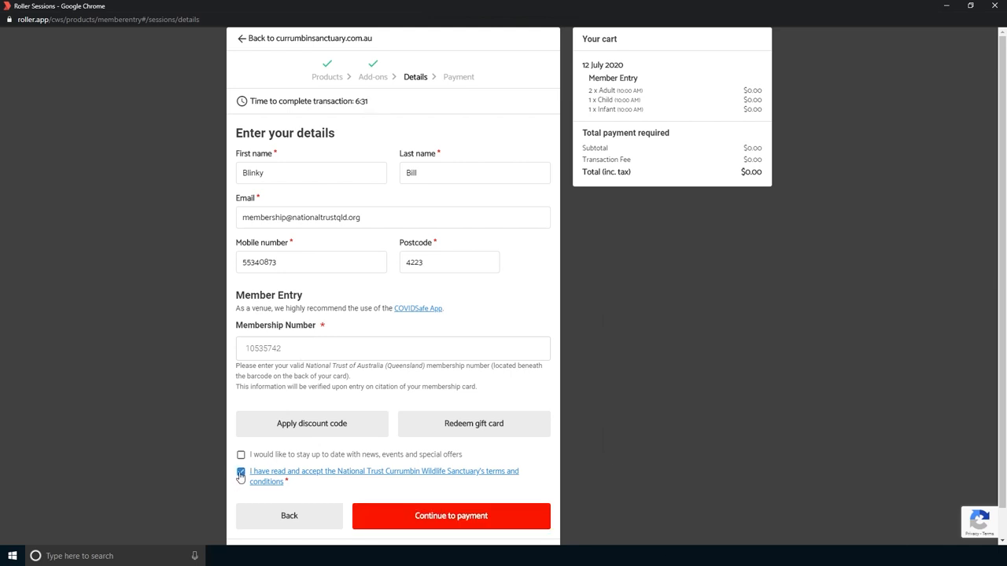
{"action": "left_click", "coordinate": [241, 474]}
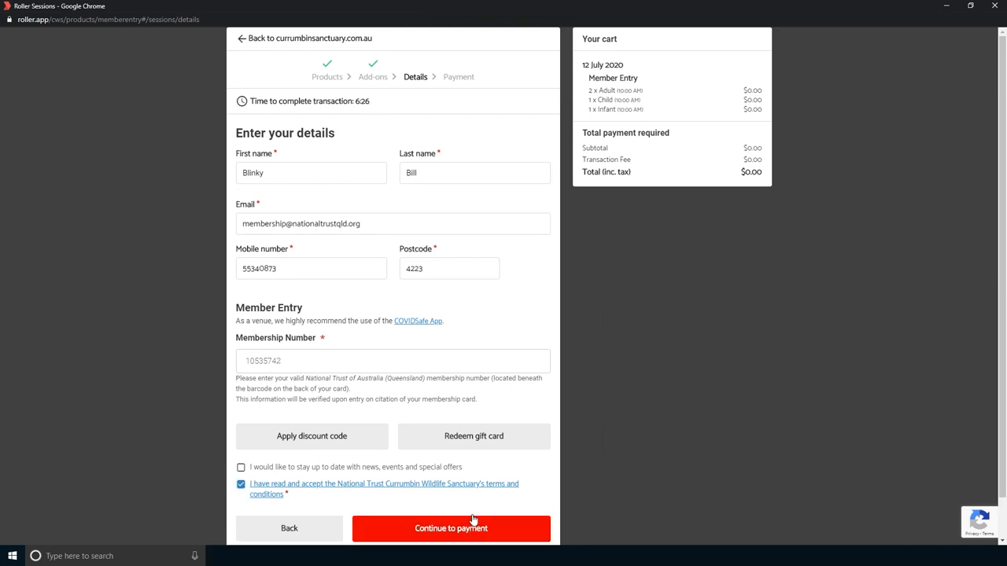
{"action": "left_click", "coordinate": [450, 528]}
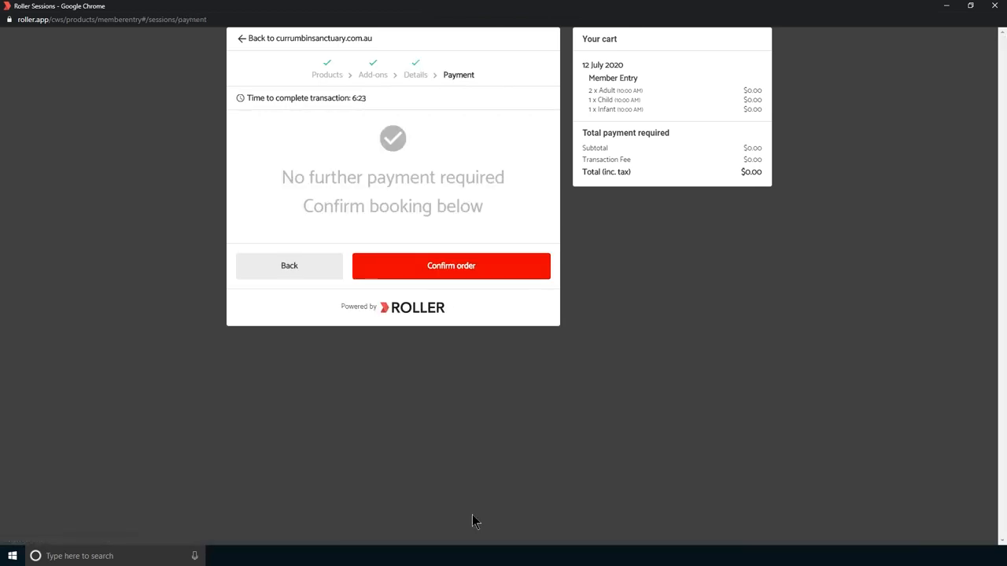
{"action": "mouse_move", "coordinate": [474, 513]}
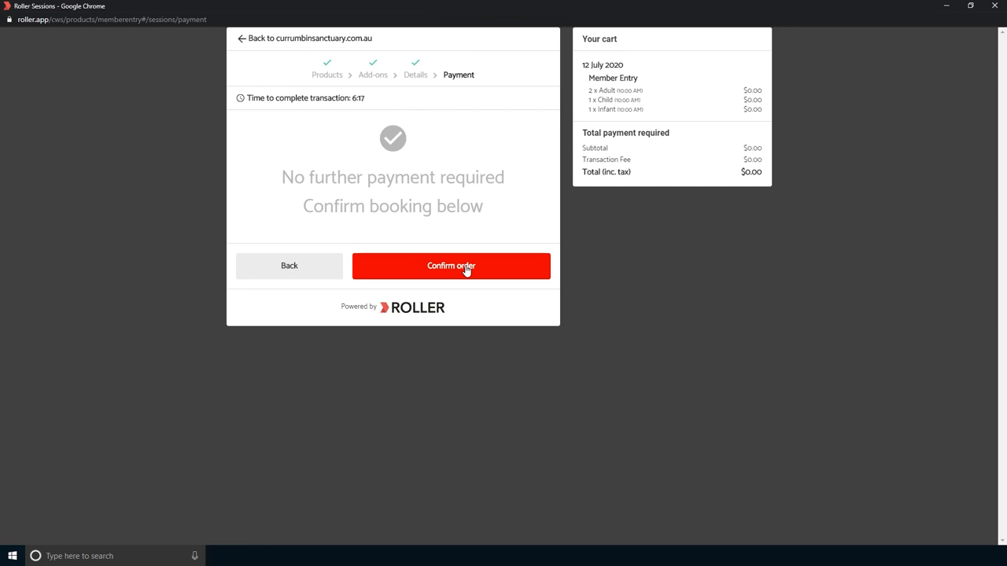
{"action": "left_click", "coordinate": [451, 265]}
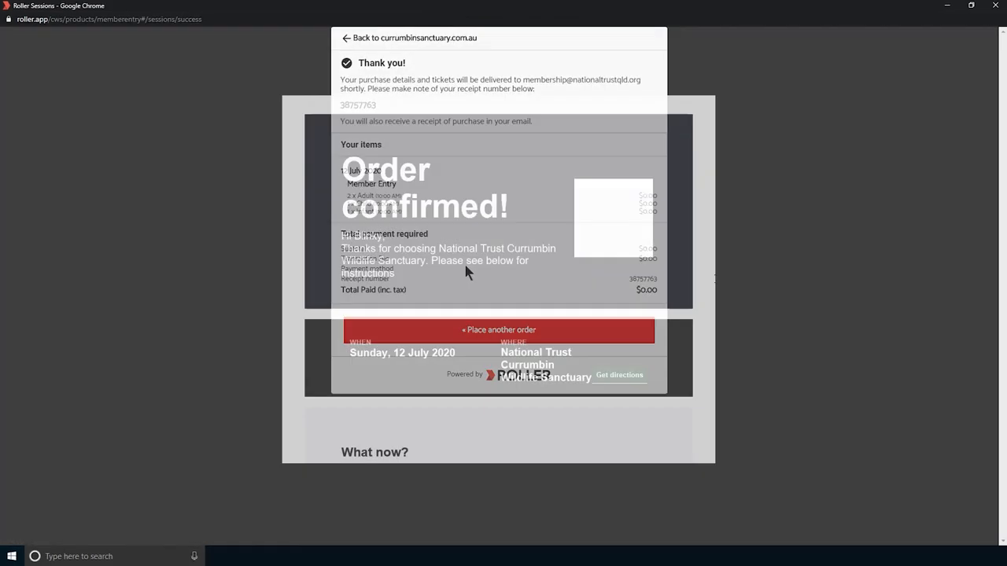